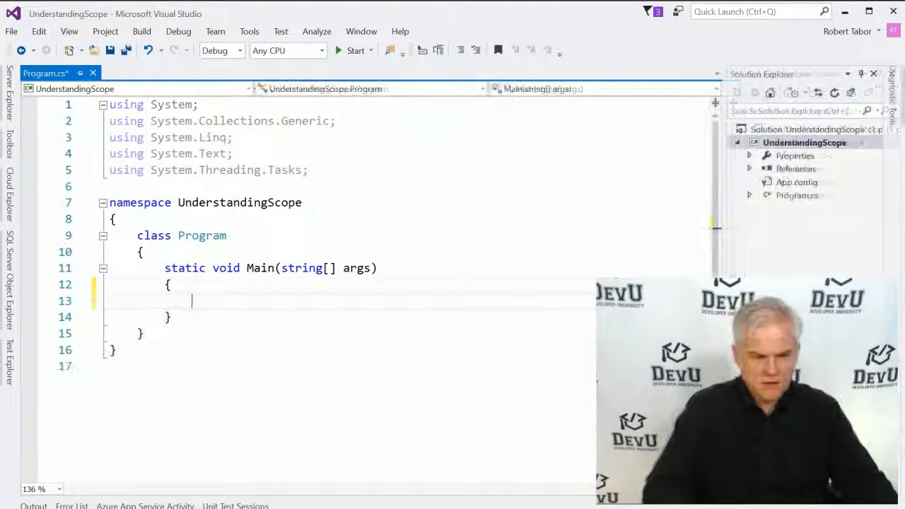
- Write a for loop to 10 calling Console.WriteLine(i), then begin Console.ReadLine after it
text(for (int i = 0; i < length; i++)
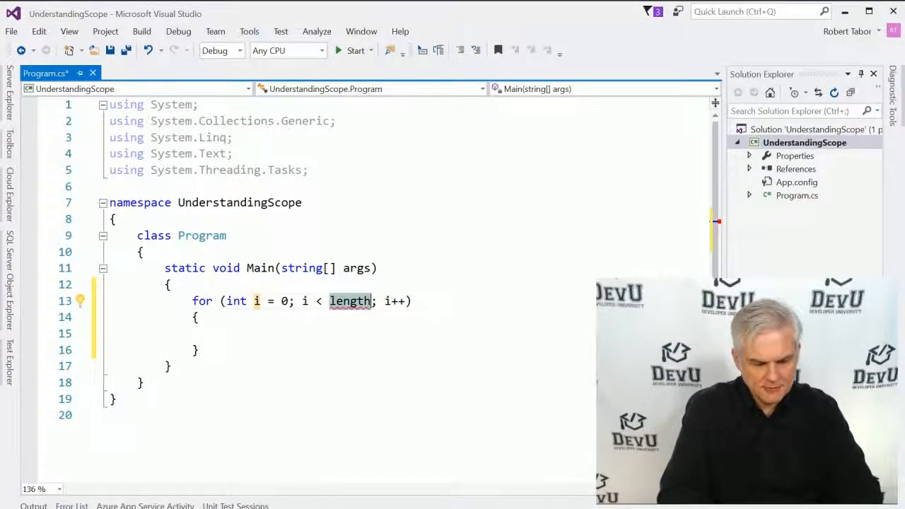
text(10)
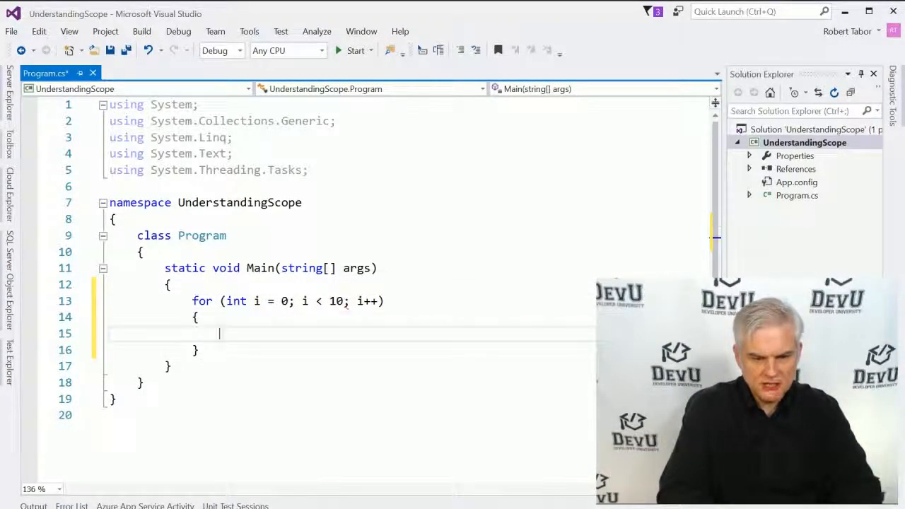
text(Console.)
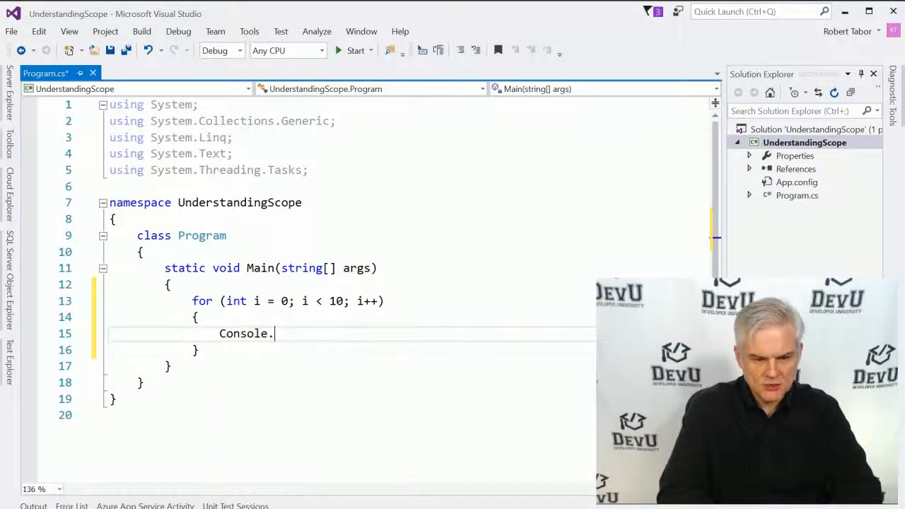
text(WriteLine)
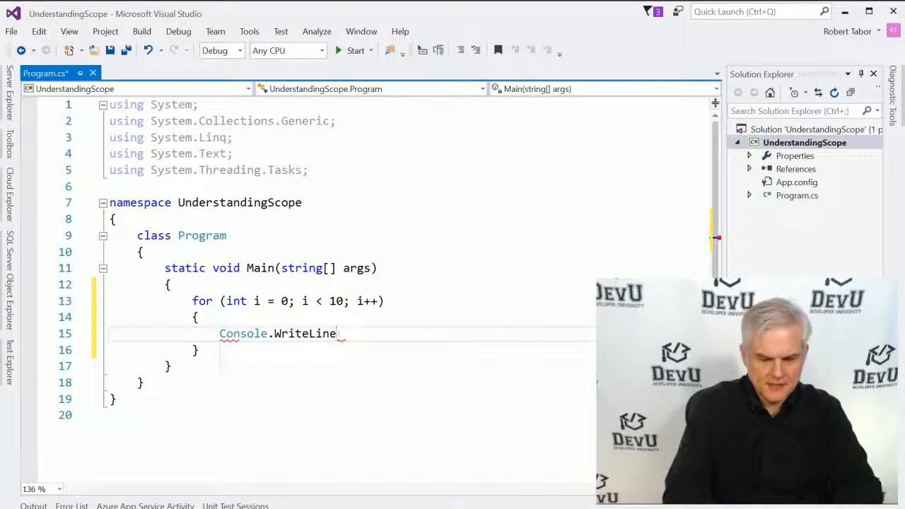
text((i))
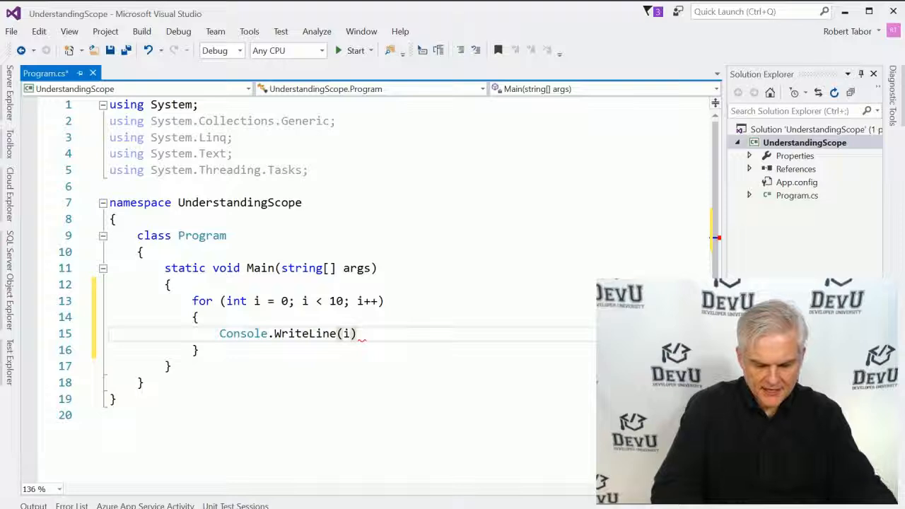
text(C)
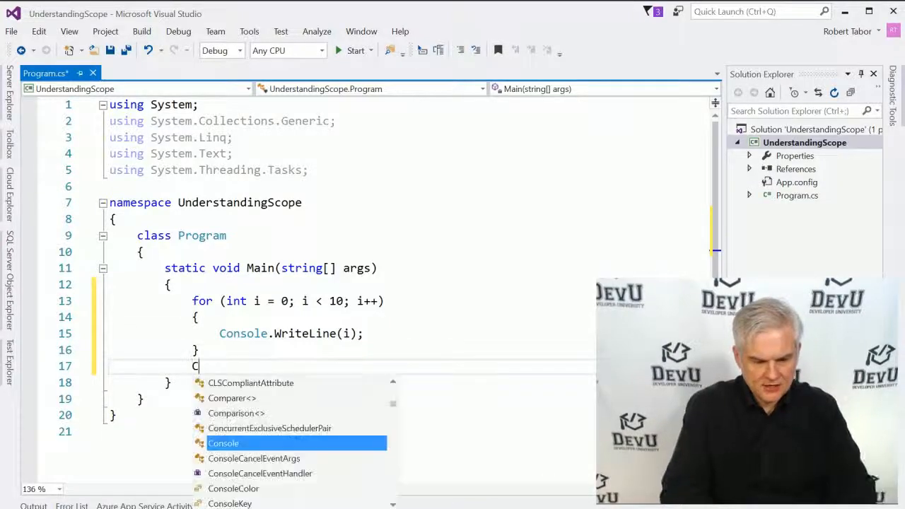
text(onsole.ReadLine)
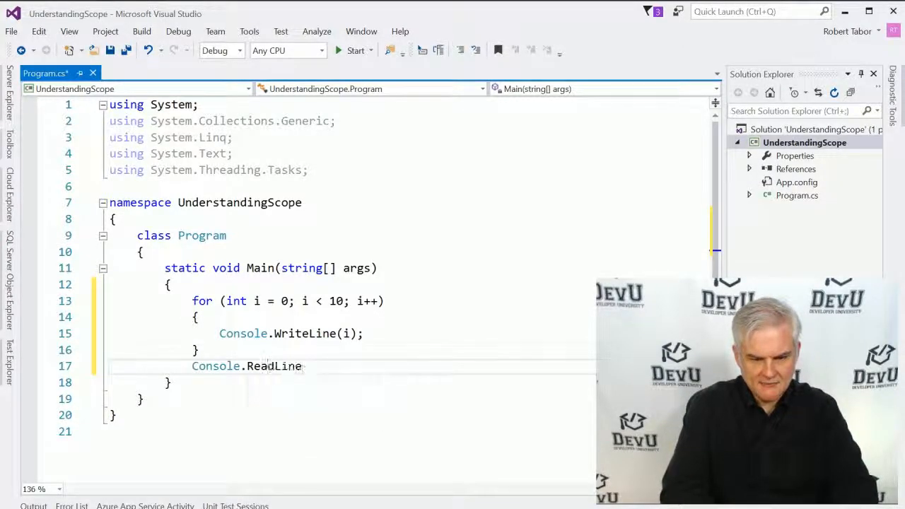
- Finish Console.ReadLine();, run the program, and add an empty line after the loop
text(();)
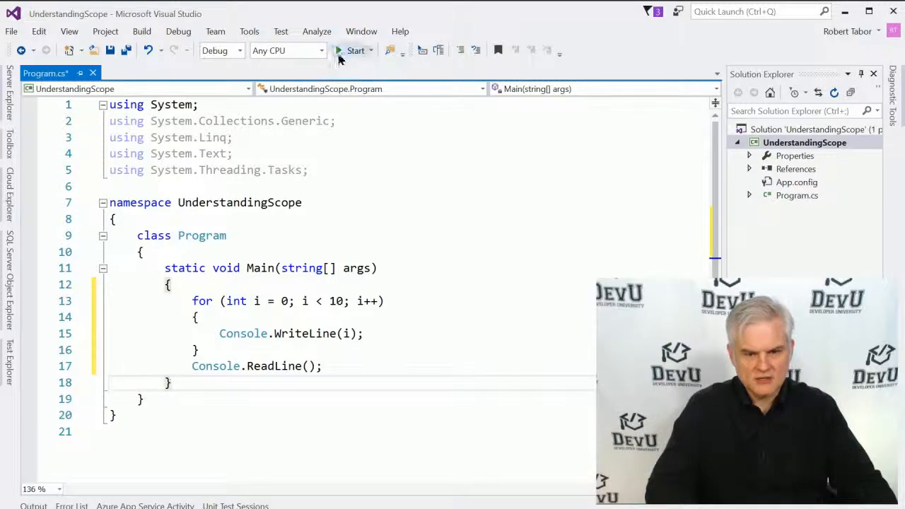
click(355, 50)
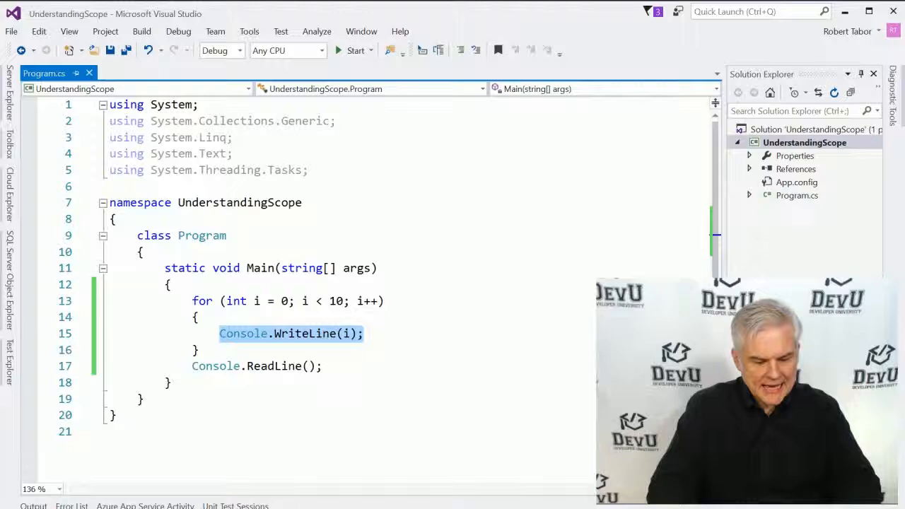
click(200, 349)
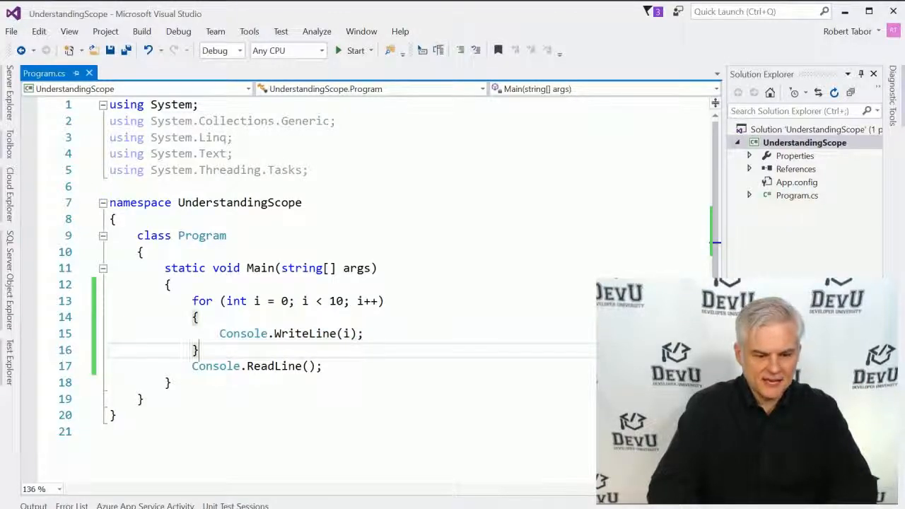
key(enter)
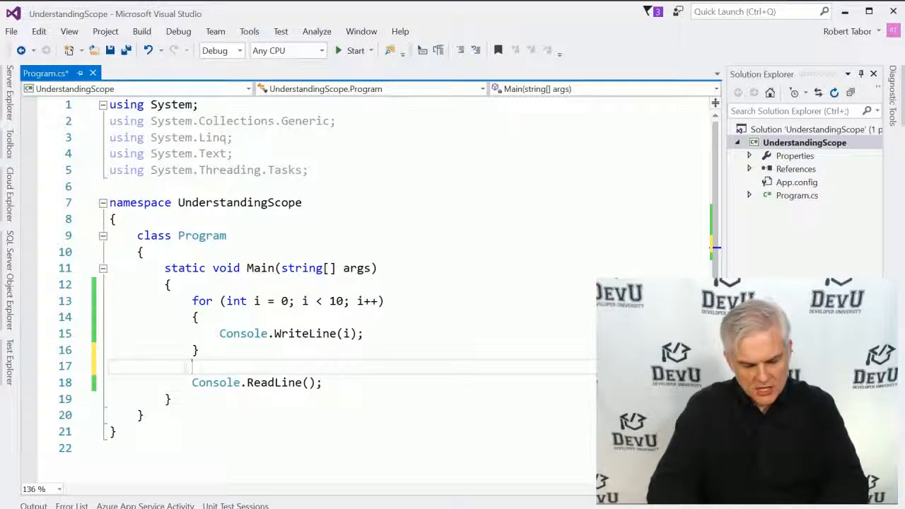
- Paste Console.WriteLine(i); after the loop and comment it out with //
text(Console.WriteLine(i);)
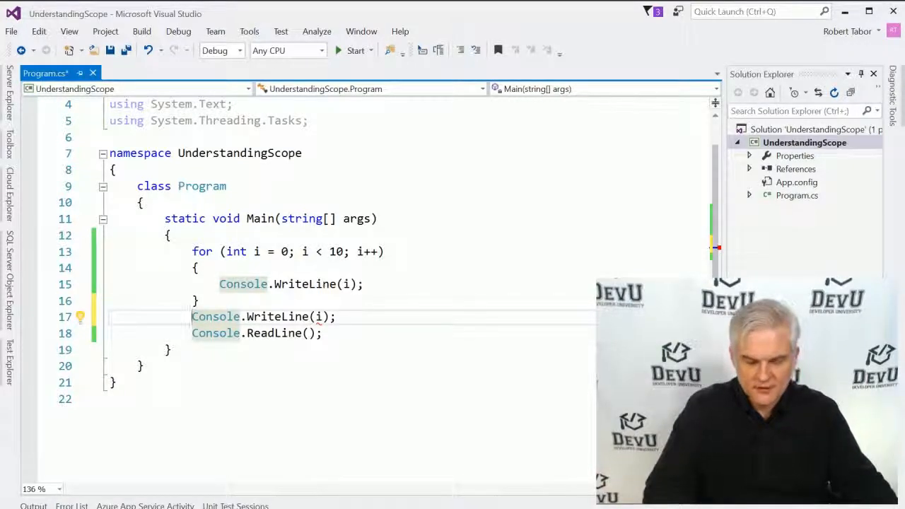
text(//)
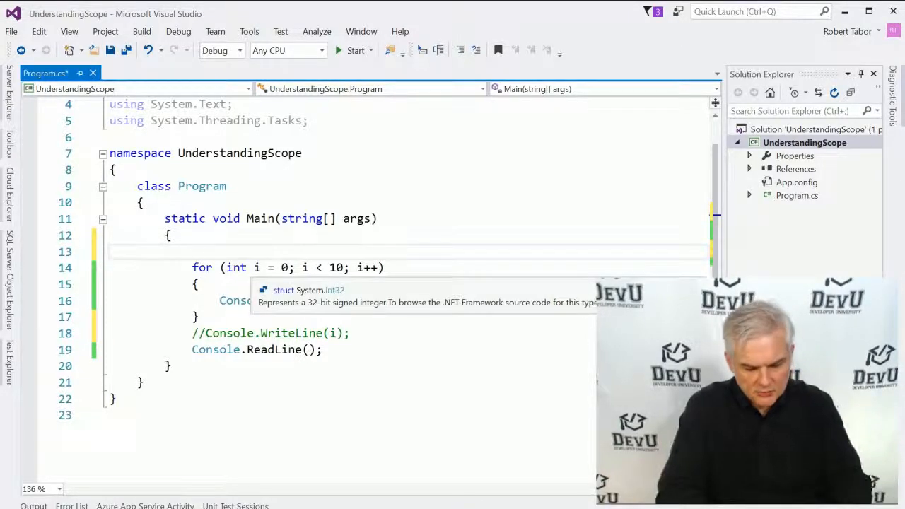
- Declare string j, set j = i.ToString() in the loop, print "Outside of the for: " + j
text(string j = "";)
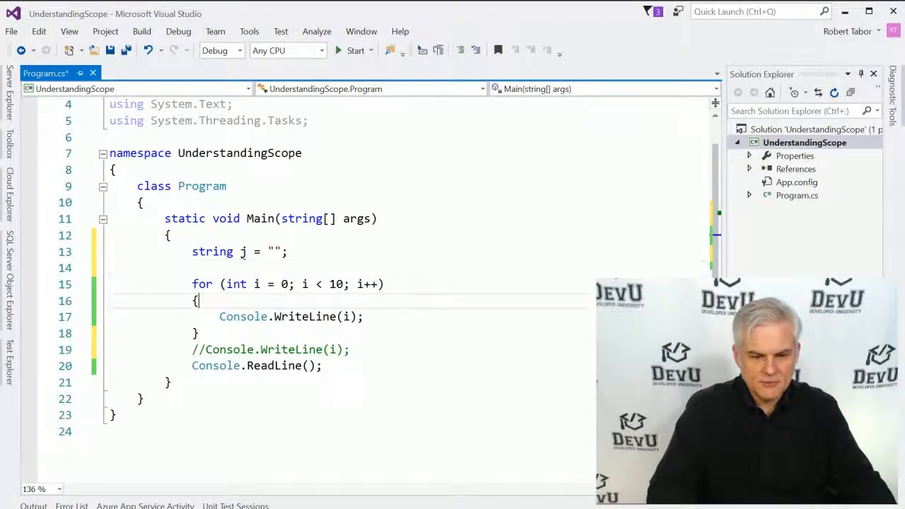
text(j)
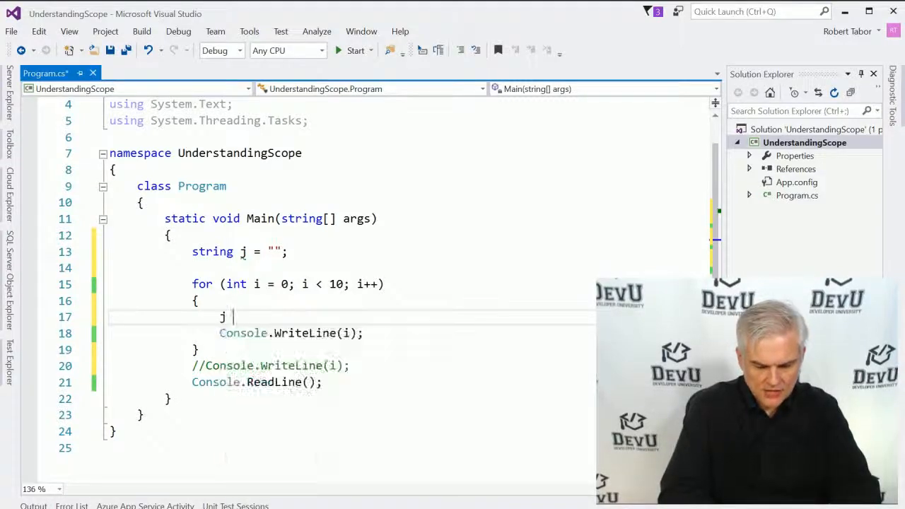
text(= i.ToString();)
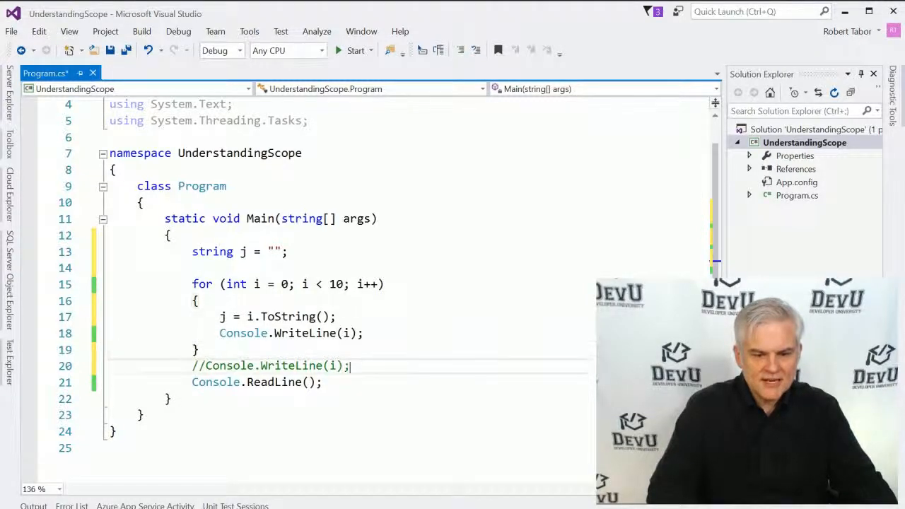
text(C)
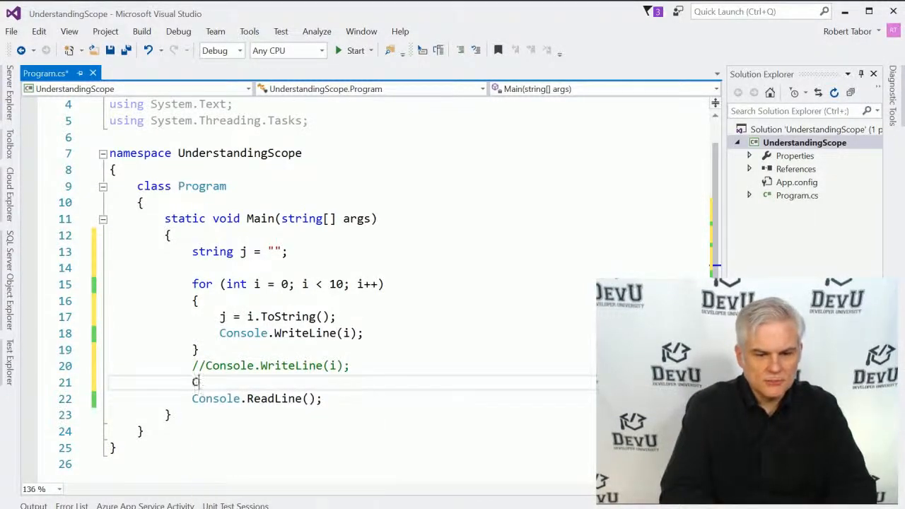
text(onsole.)
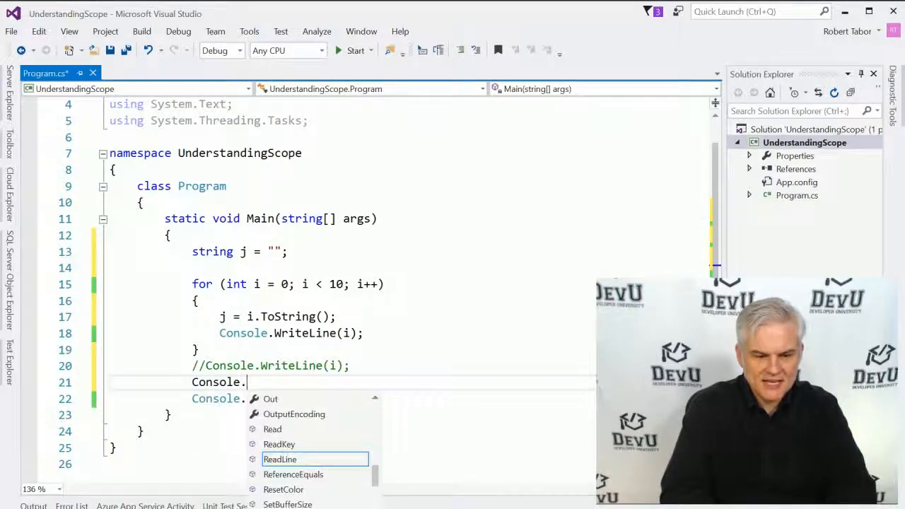
text(WriteLine()
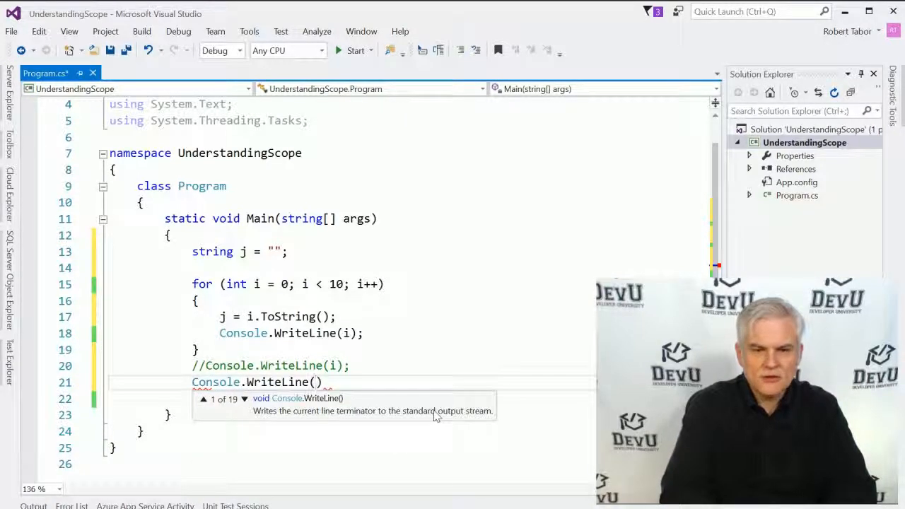
text("q")
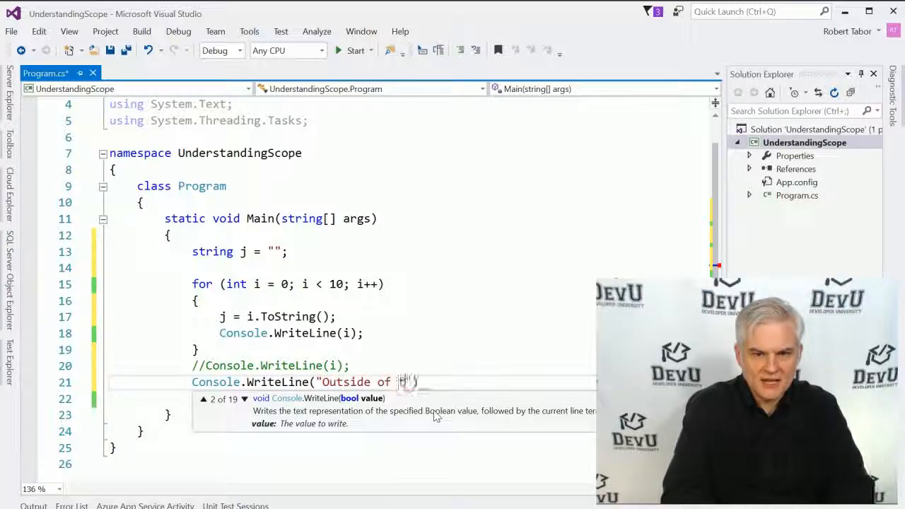
text(the for:)
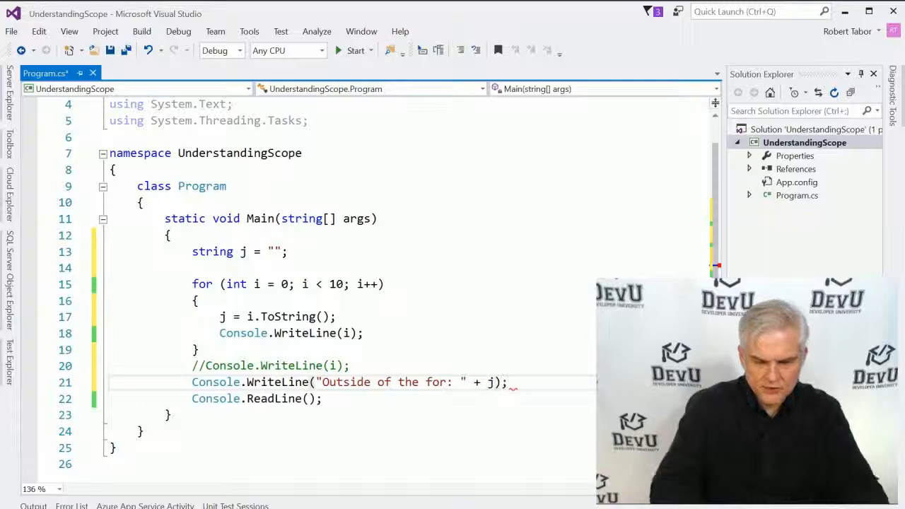
scroll(down, 3)
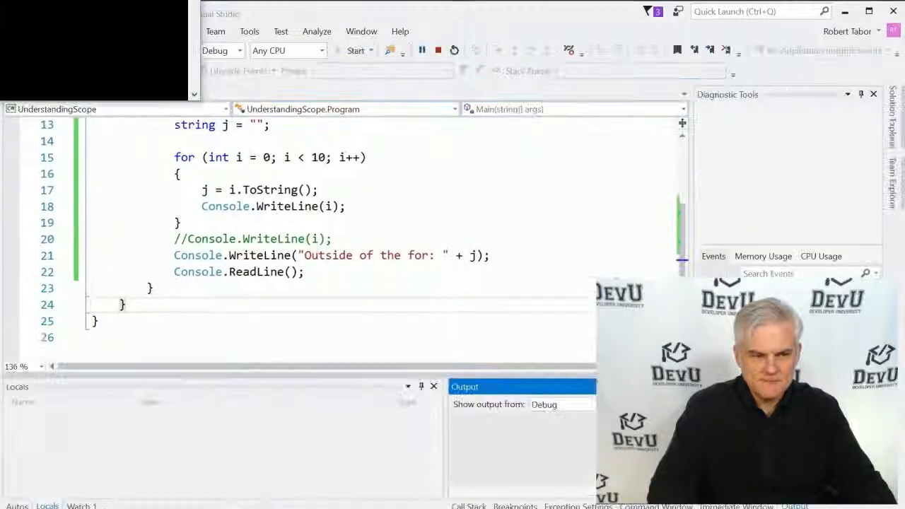
click(355, 50)
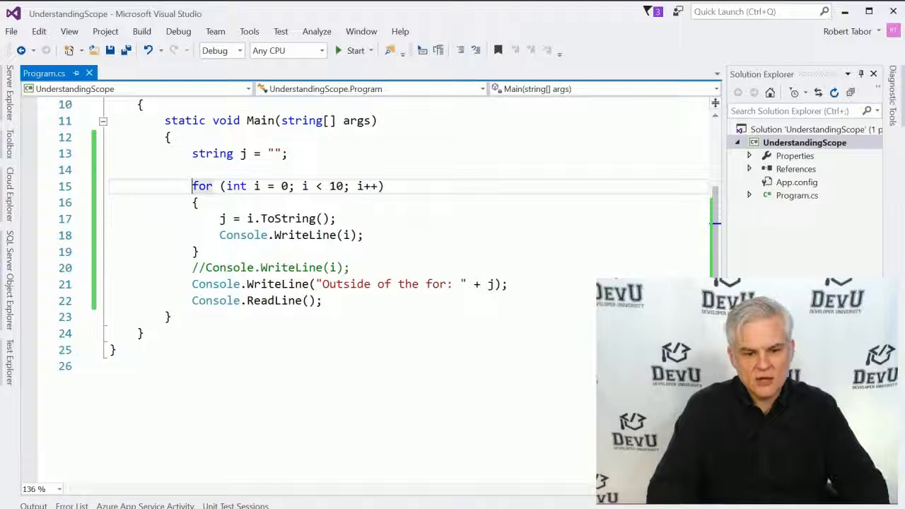
drag(191, 186, 200, 251)
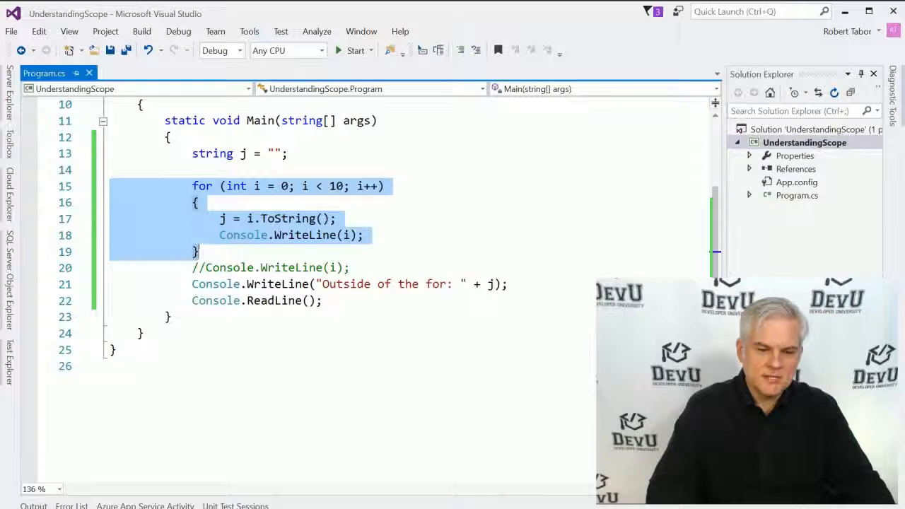
- Clear the for-loop selection and select the Program class line above static void Main
click(260, 218)
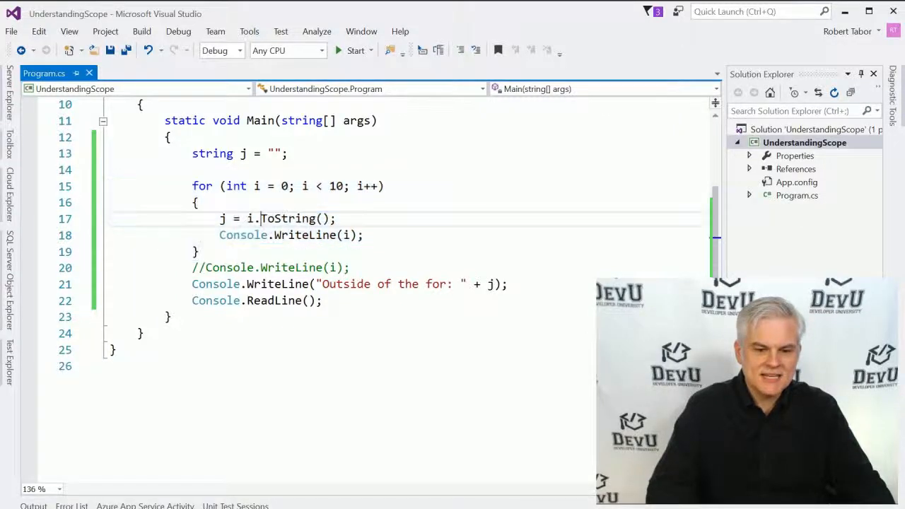
triple_click(278, 218)
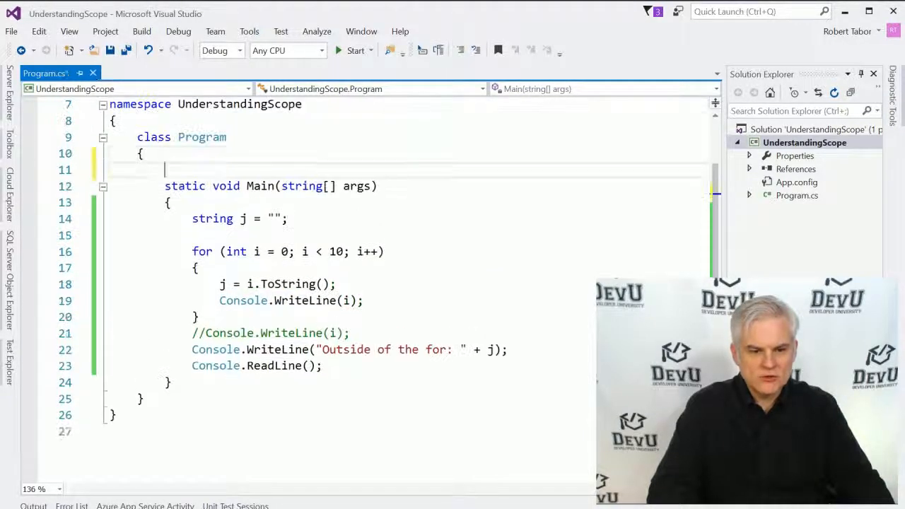
- Declare private static string k = ""; on a new line above Main
key(Enter)
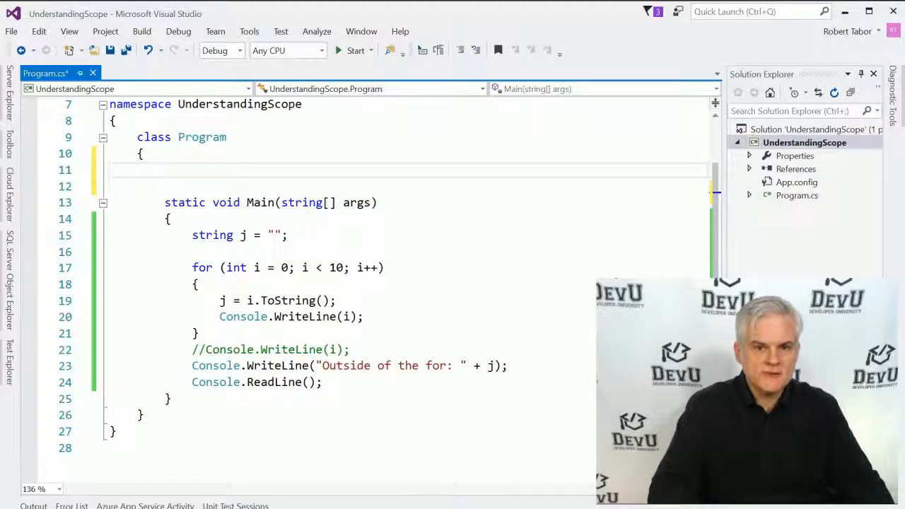
text(priv)
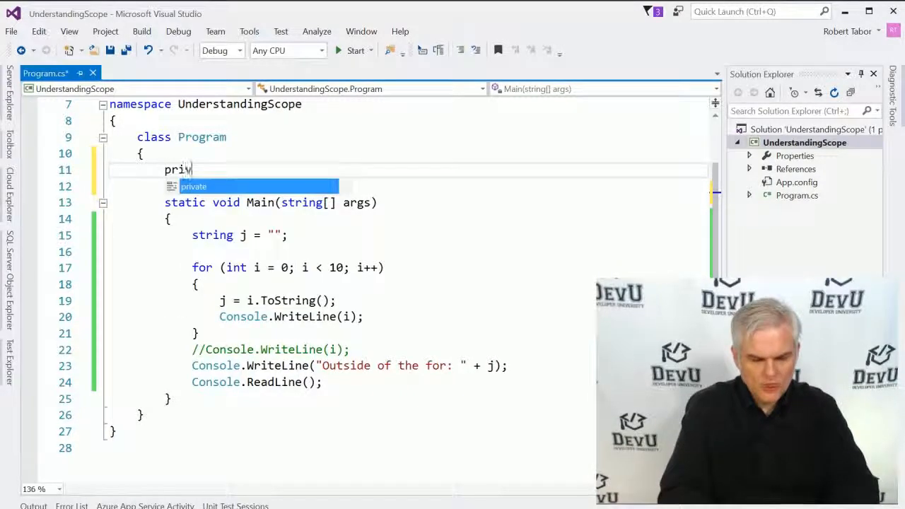
text(ate static)
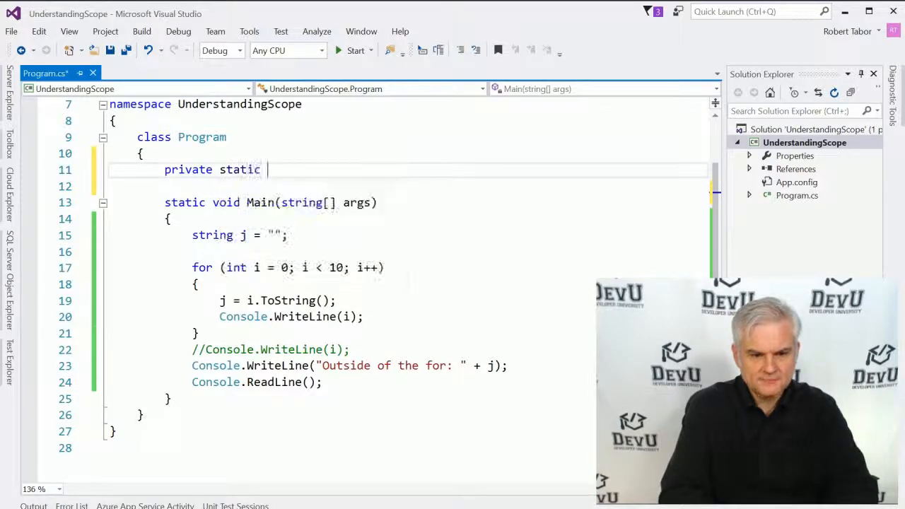
text(string k)
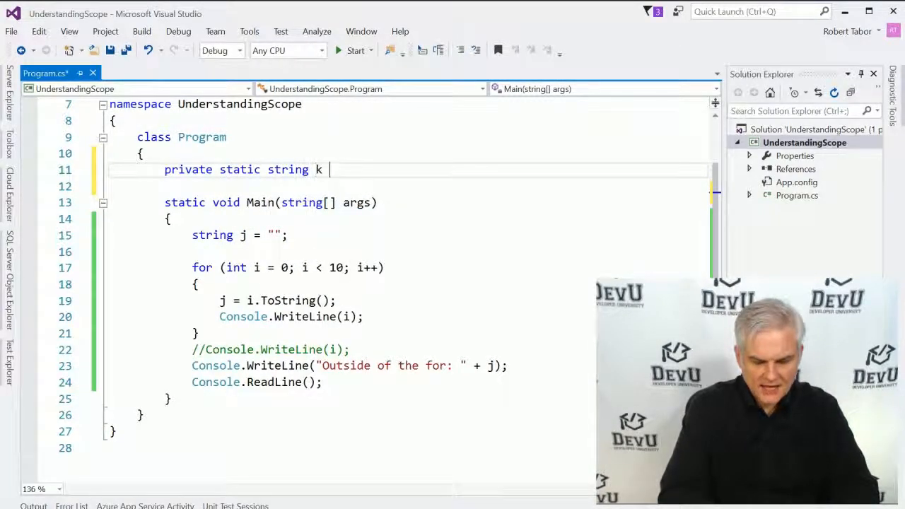
text(= "";)
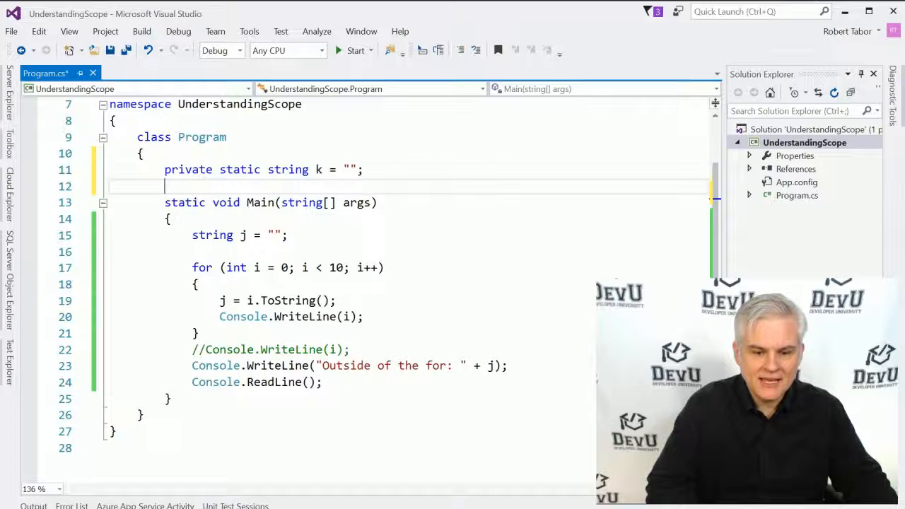
- Assign k = i.ToString(); inside the loop and print k after the loop
text(k =)
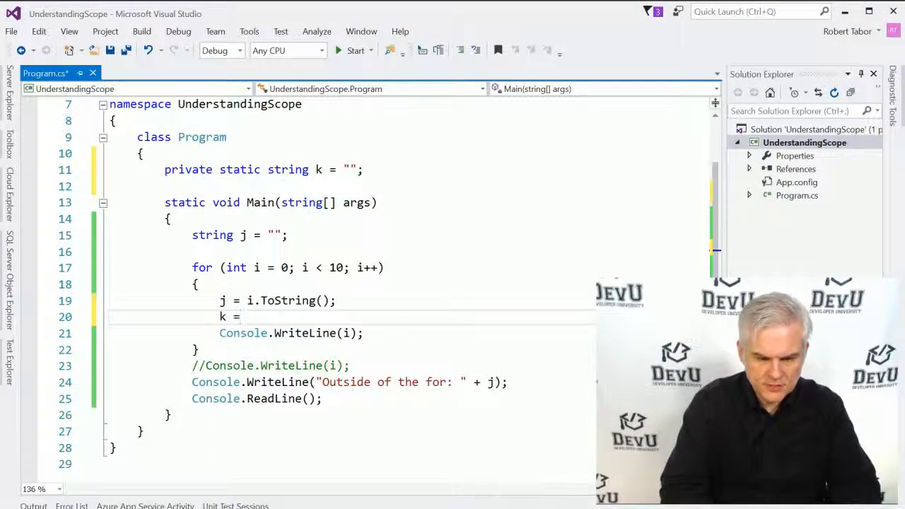
text(i.ToString())
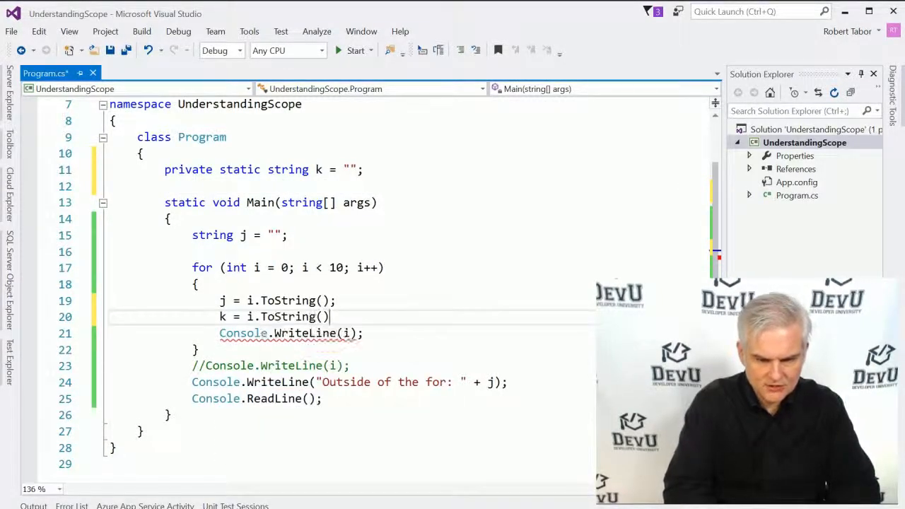
text(;)
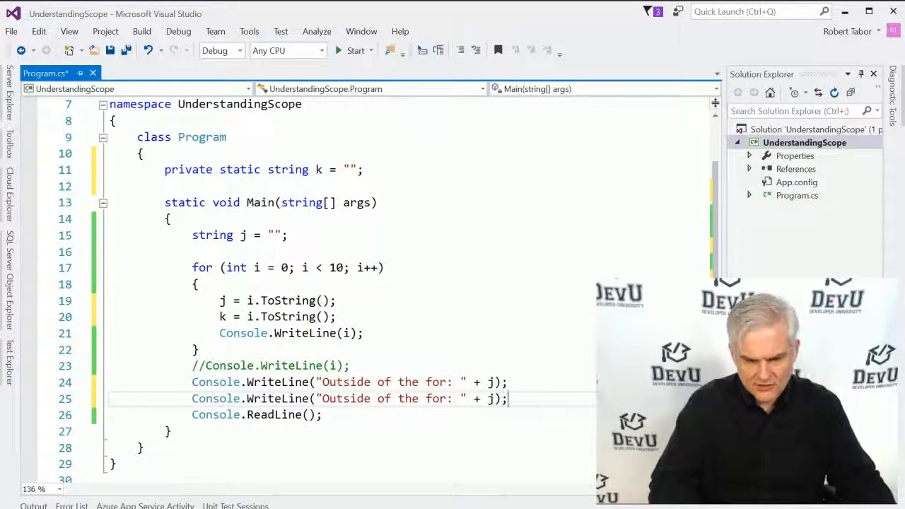
text(k)
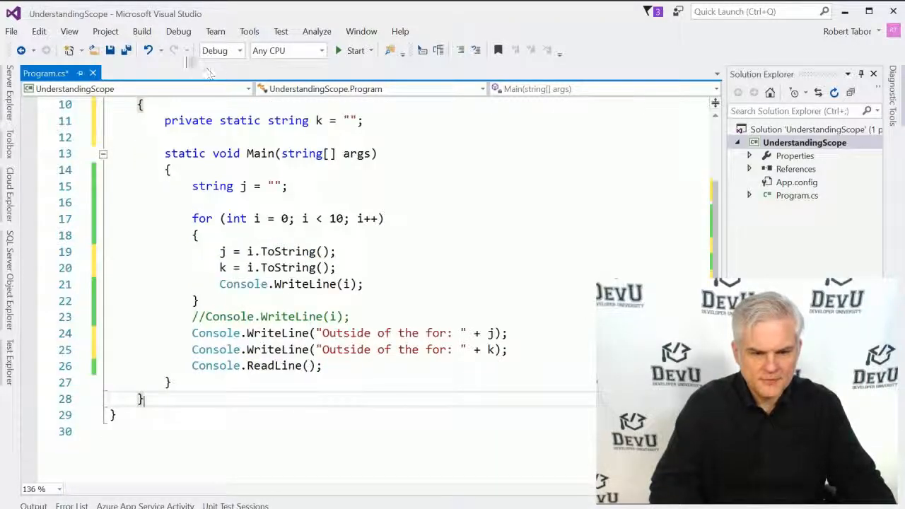
- Run the program to see k printed, then end the debug session
click(356, 50)
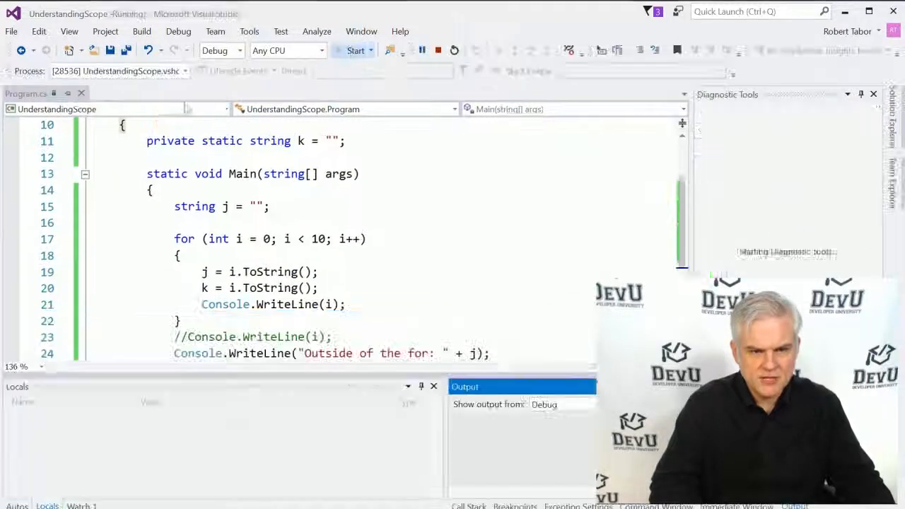
click(355, 50)
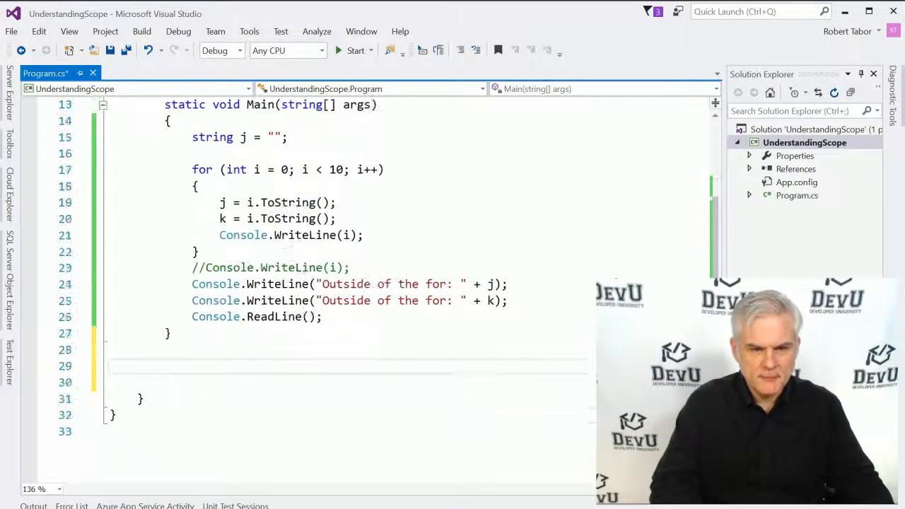
- Write static void HelperMethod() printing "Value of k from the HelperMethod(): " + k
text(static)
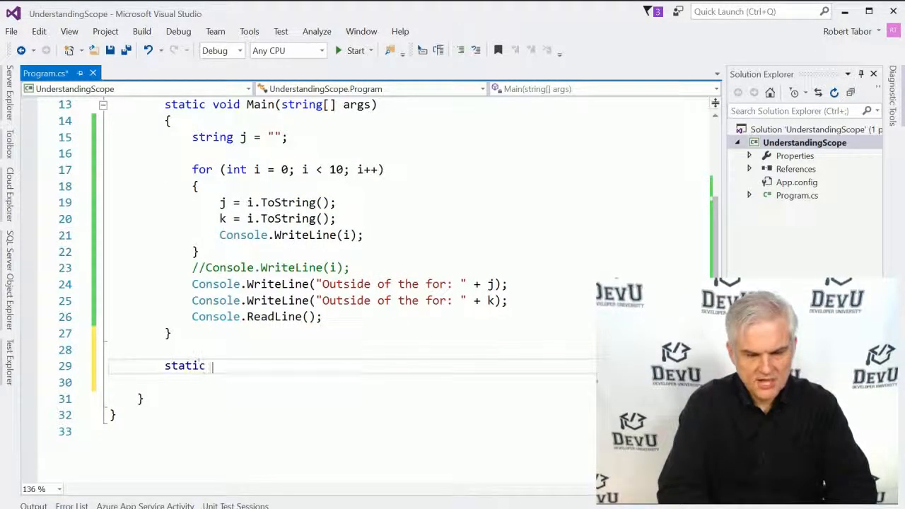
text(void)
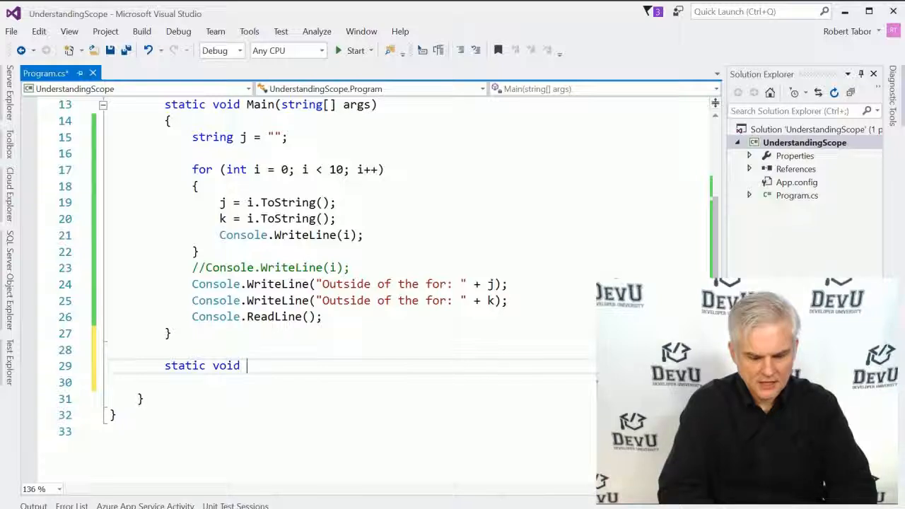
text(HelperMethod())
click(349, 382)
text({)
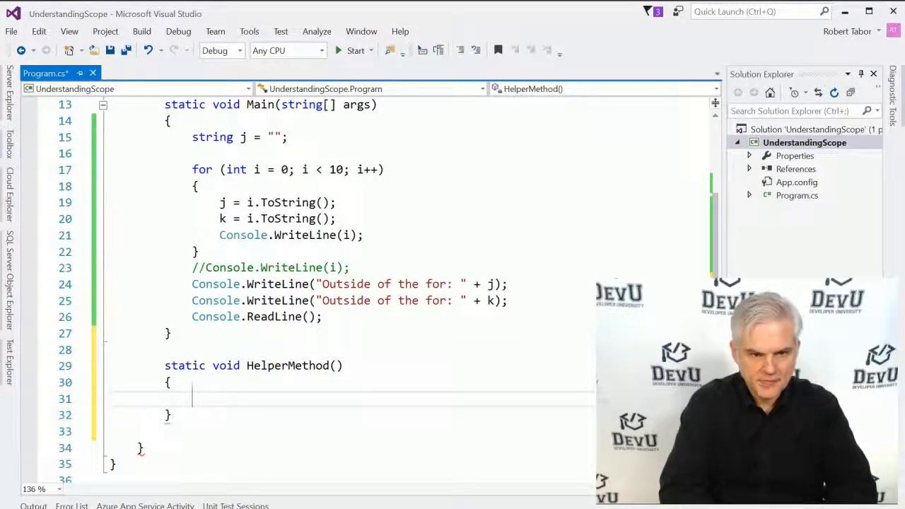
text(Console.Wr)
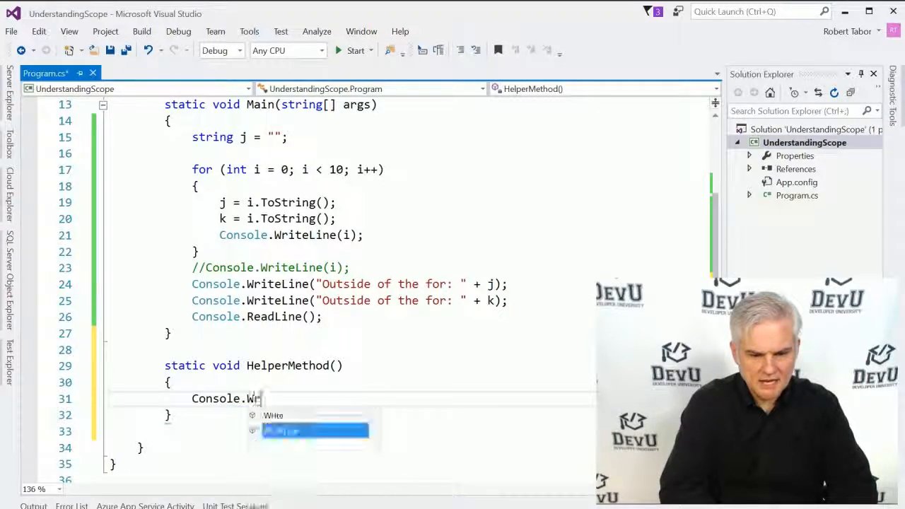
text(WriteLine())
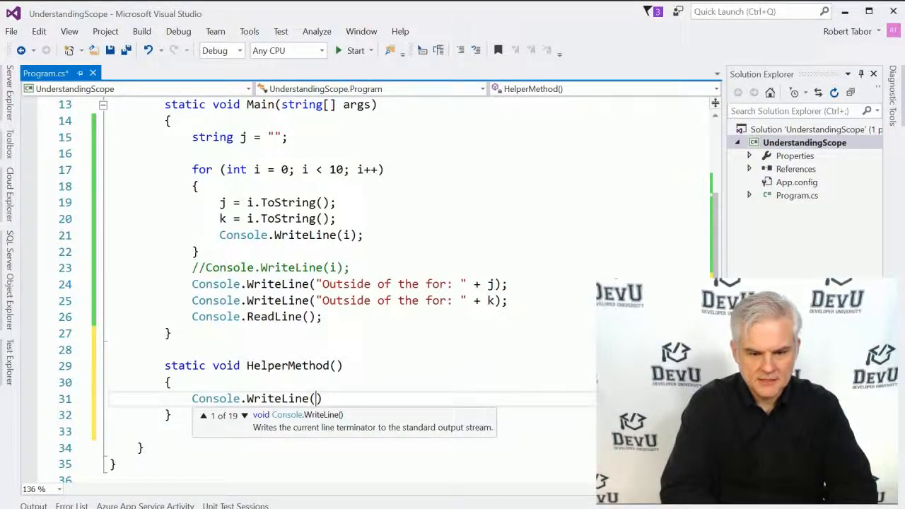
text(")
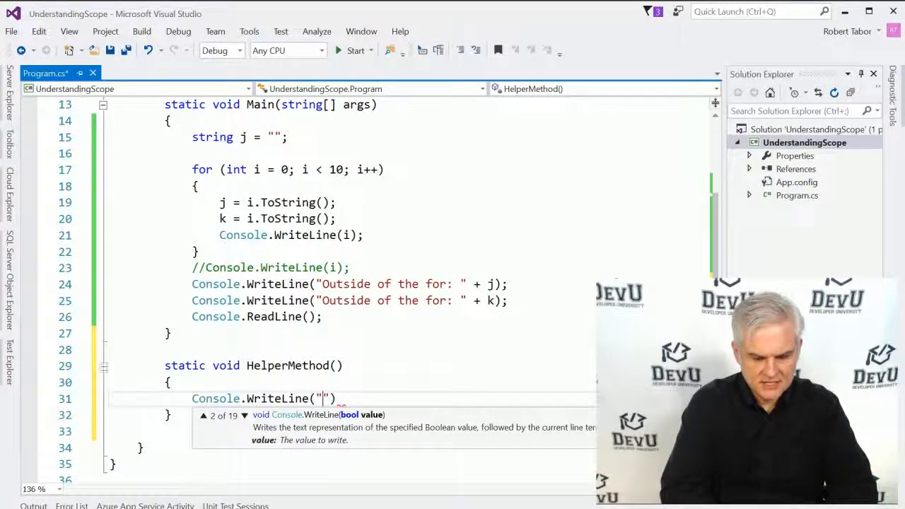
text(Value of k from the)
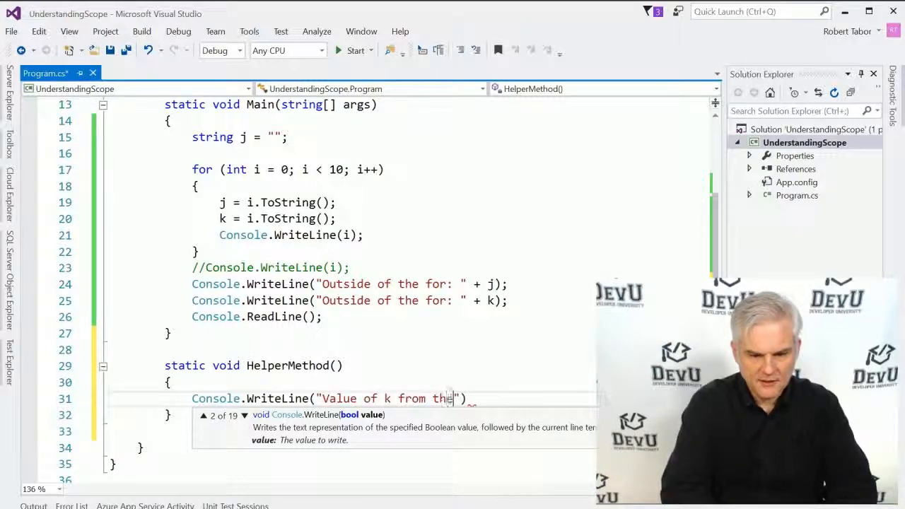
text(HelperMethod():)
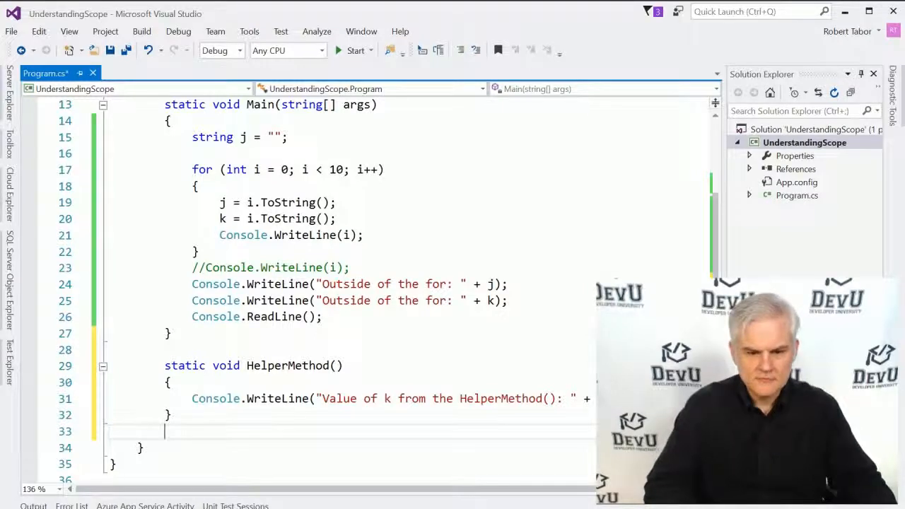
- Insert a HelperMethod(); call on a new line above Console.ReadLine() in Main
key(Enter)
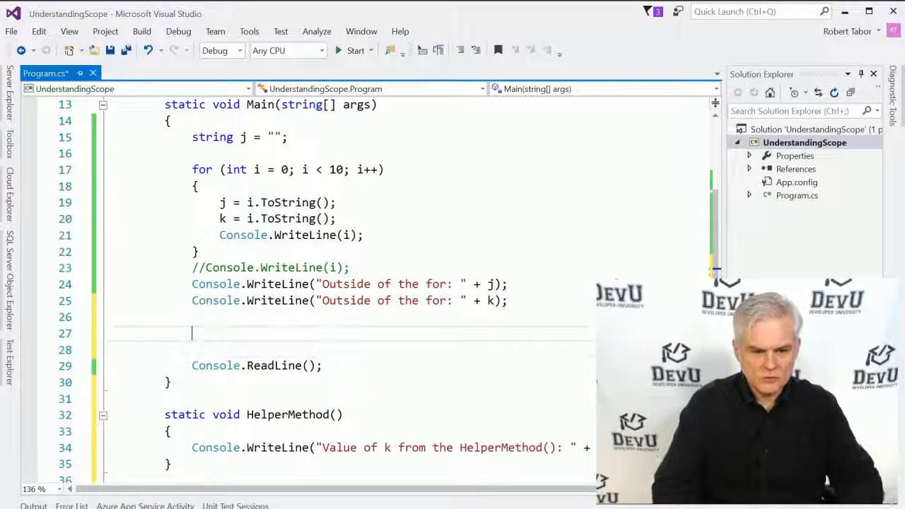
text(HelperMethod();)
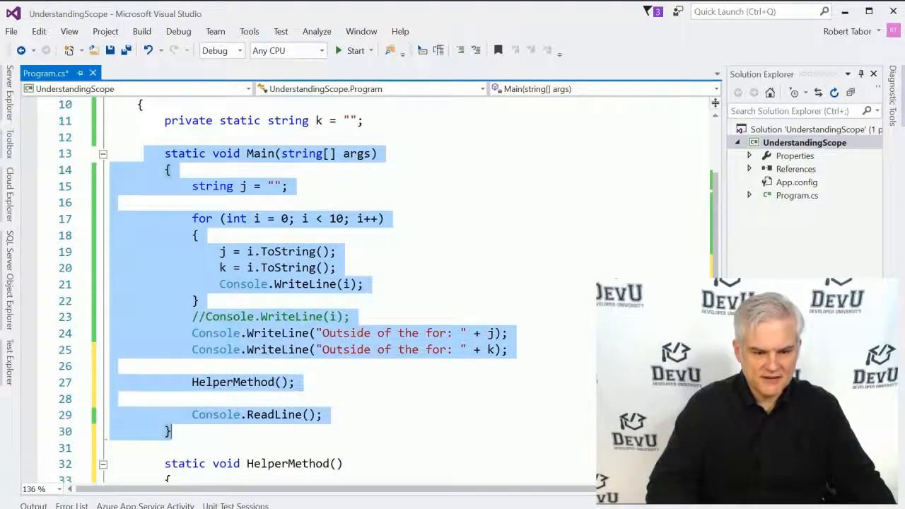
- Run the program with the HelperMethod() call, then stop the debug session
click(355, 50)
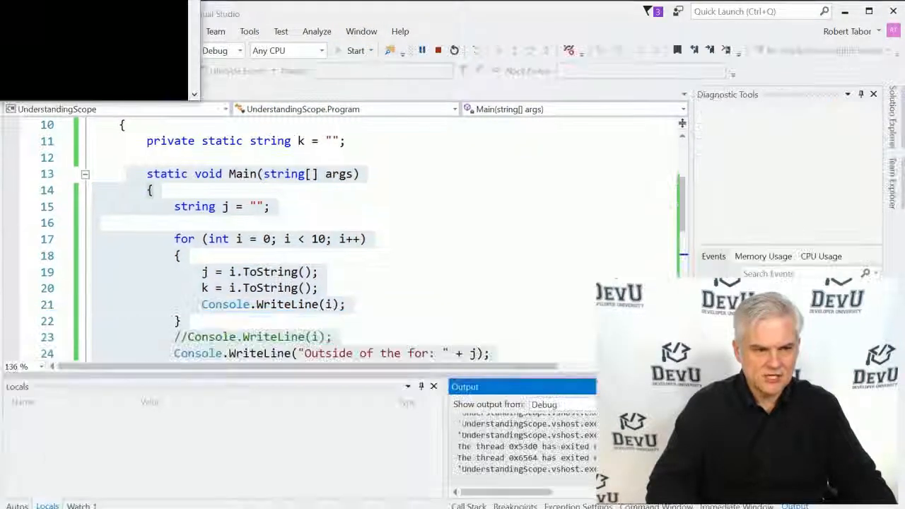
click(356, 50)
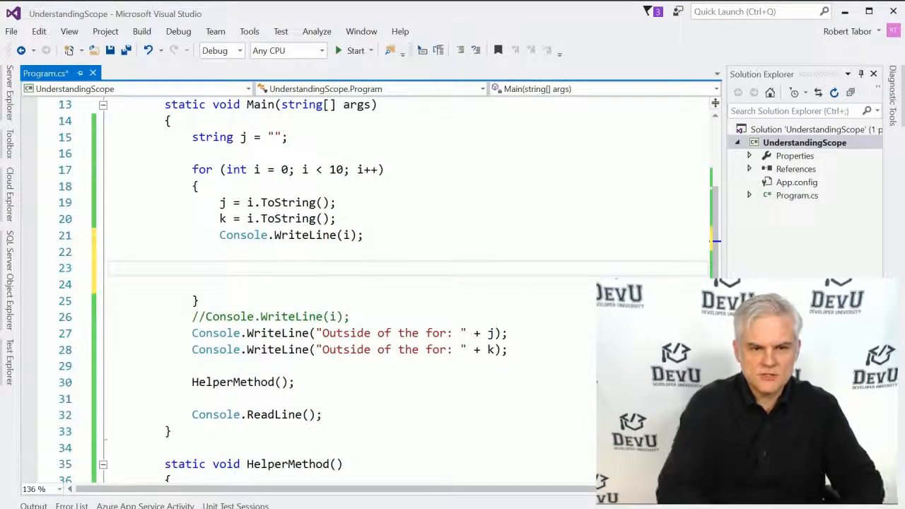
- Add an if (i == 9) block inside the loop declaring string l = i.ToString()
text(if ()
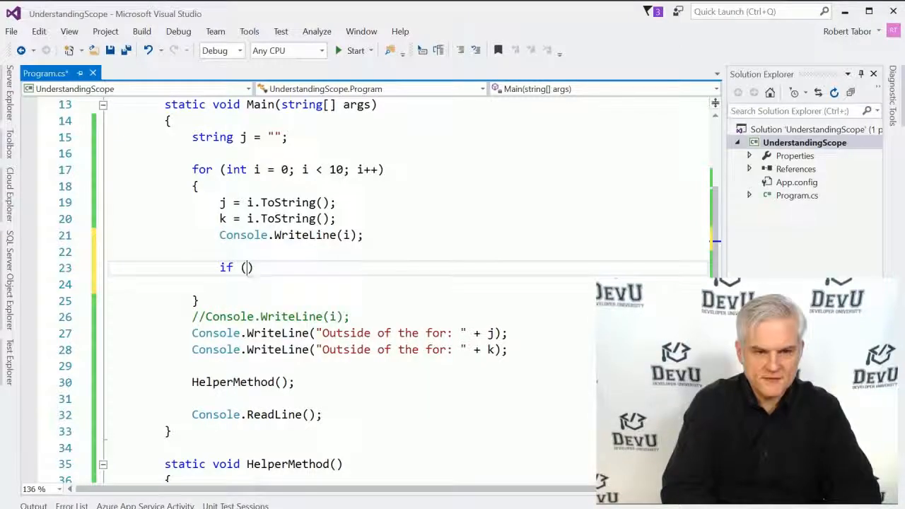
text(i == 9)
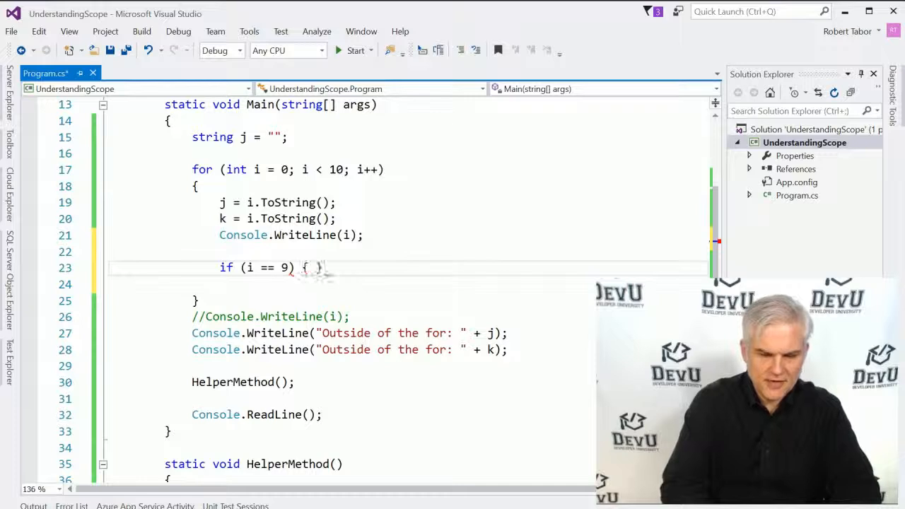
text(string l =)
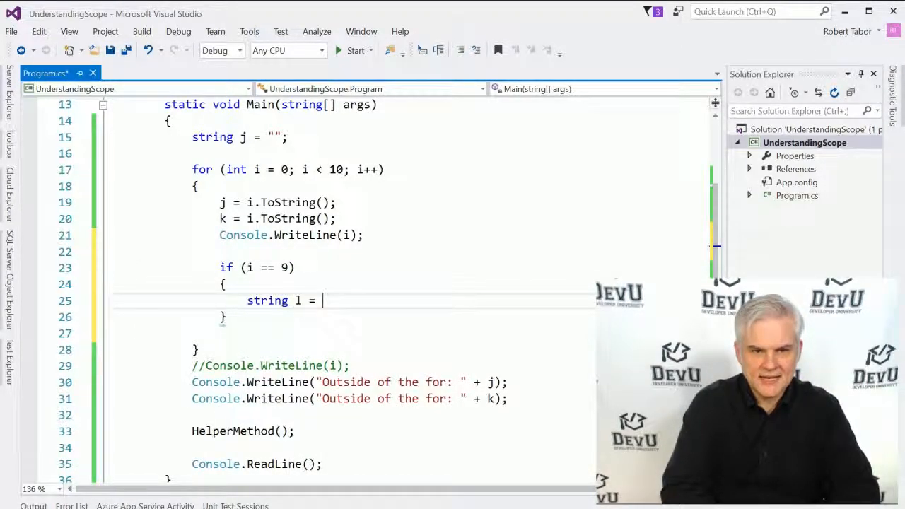
text(i.ToString();)
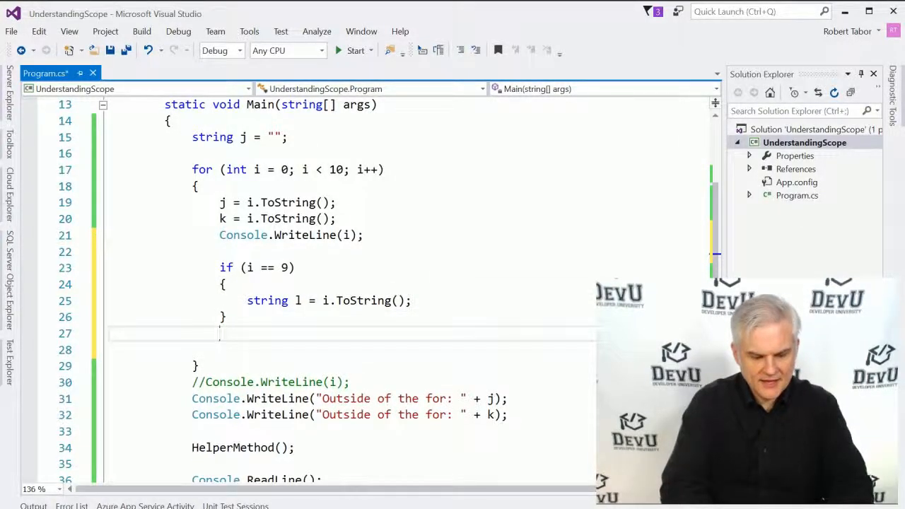
- Write Console.WriteLine(l); below the if block's closing brace
text(Console.WriteLine)
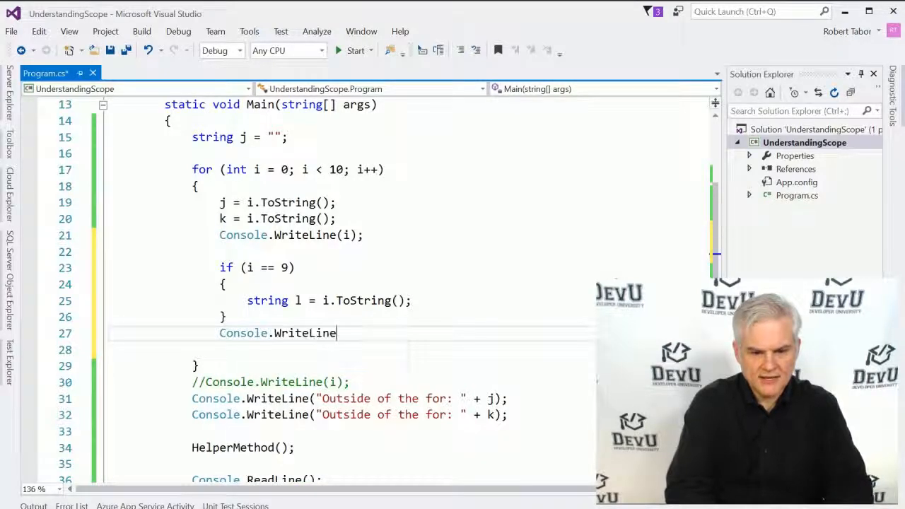
text(())
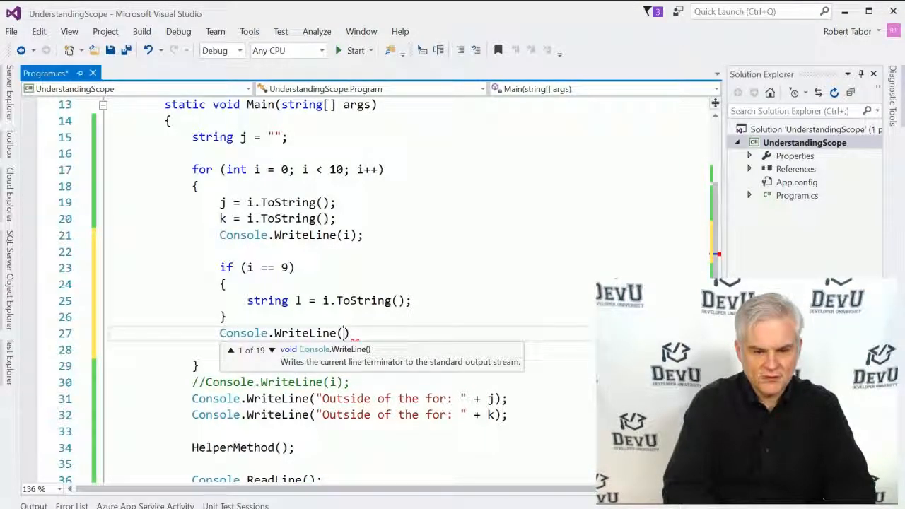
text(l)
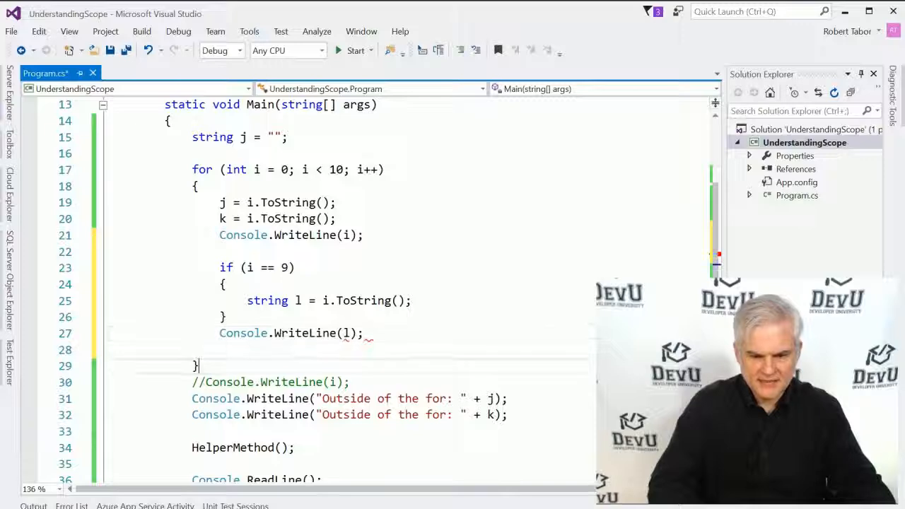
scroll(down, 3)
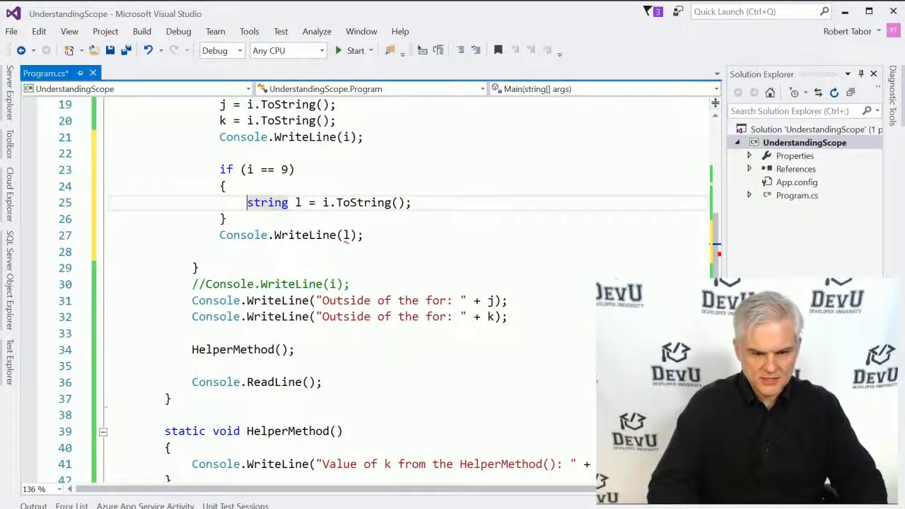
drag(246, 202, 412, 202)
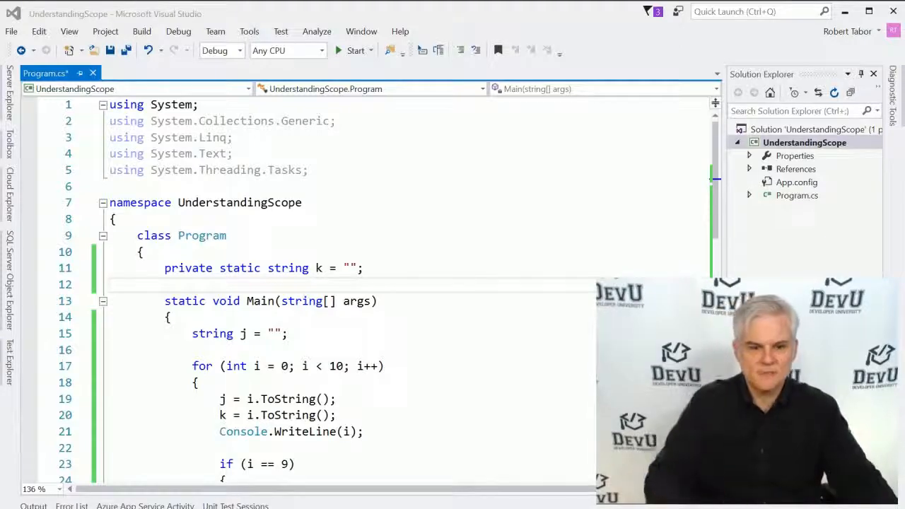
scroll(down, 3)
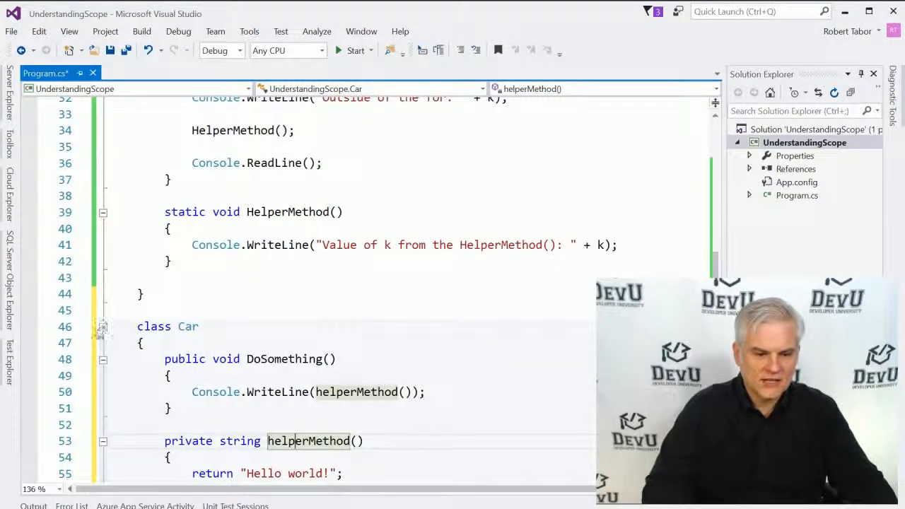
click(103, 326)
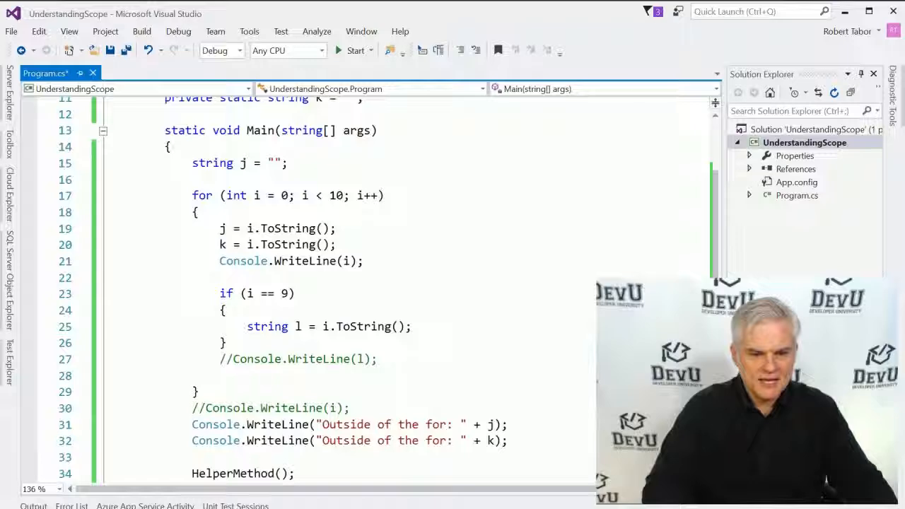
- Create Car myCar in Main and call myCar.DoSomething(); before Console.ReadLine()
scroll(down, 3)
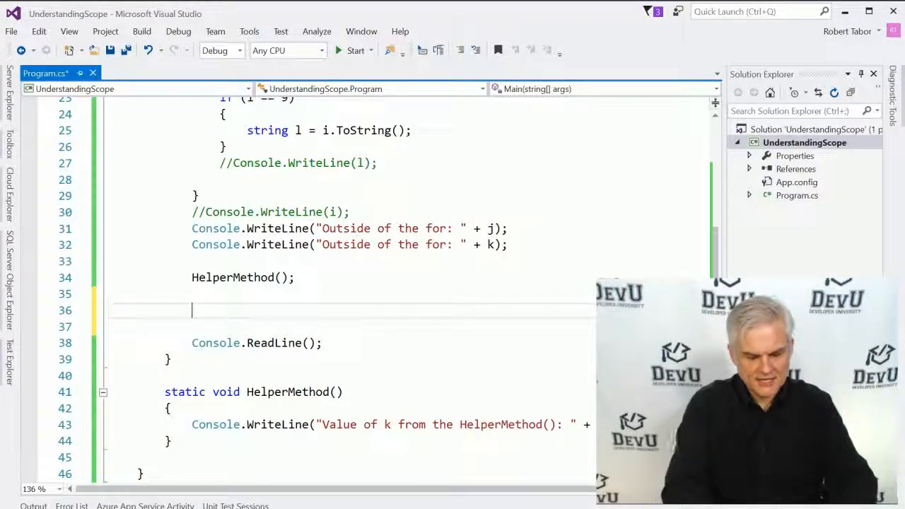
text(Car myCar = new Car();)
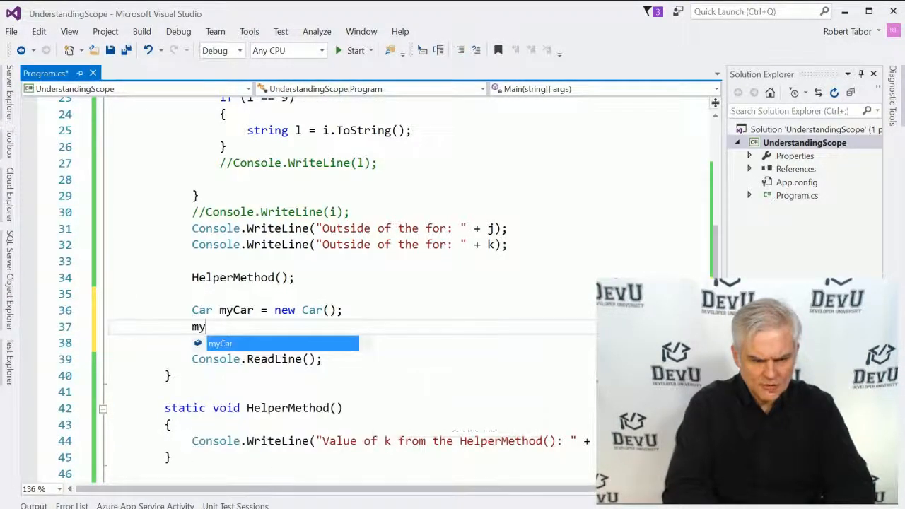
text(Car.)
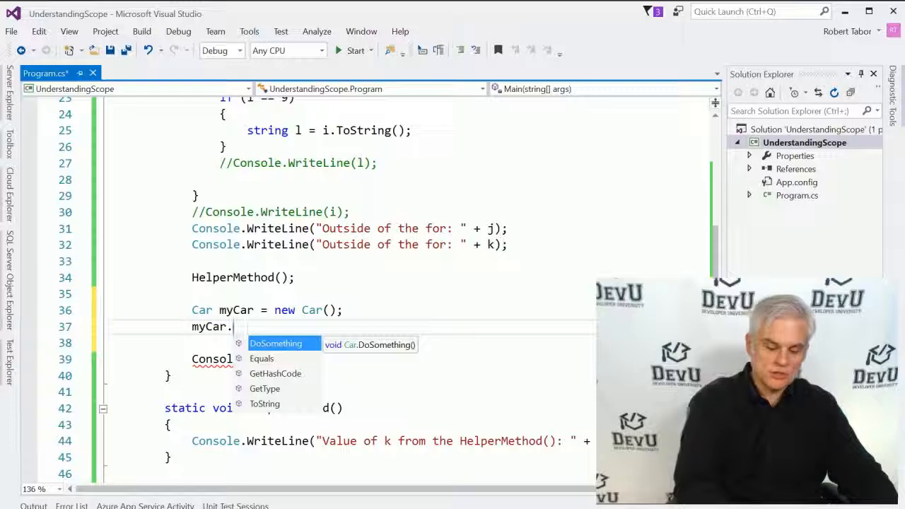
text(DoSomething();)
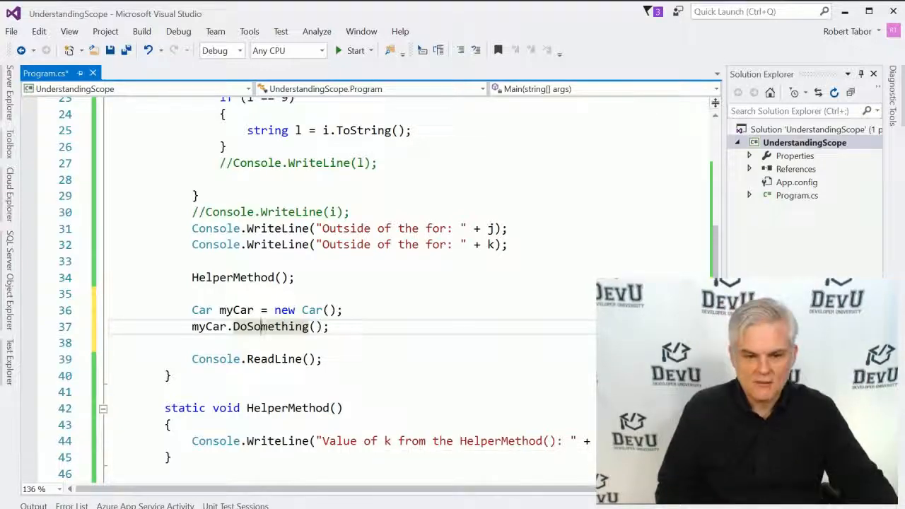
- Save Program.cs with the myCar.DoSomething() call
click(355, 50)
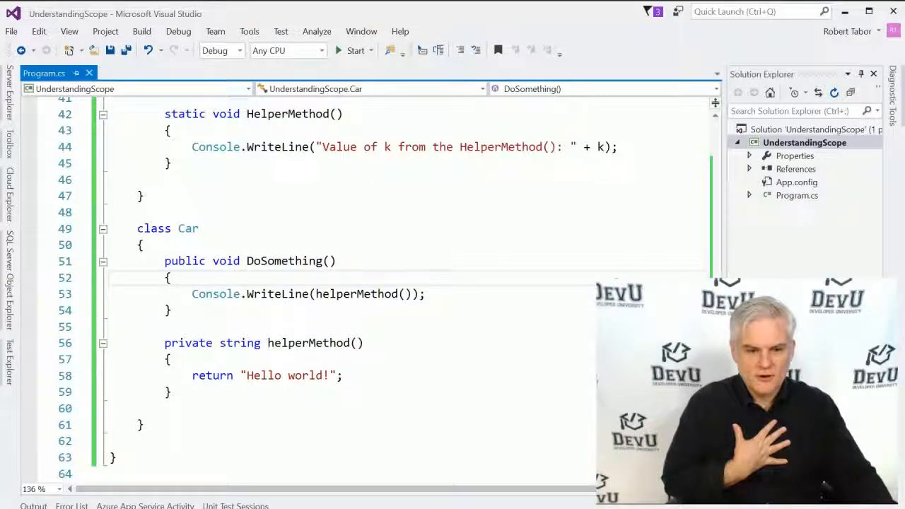
double_click(188, 228)
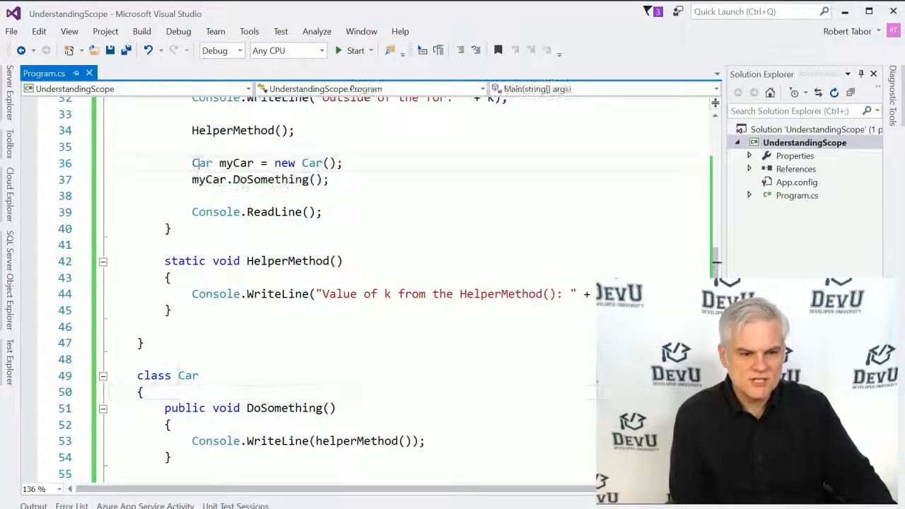
click(201, 162)
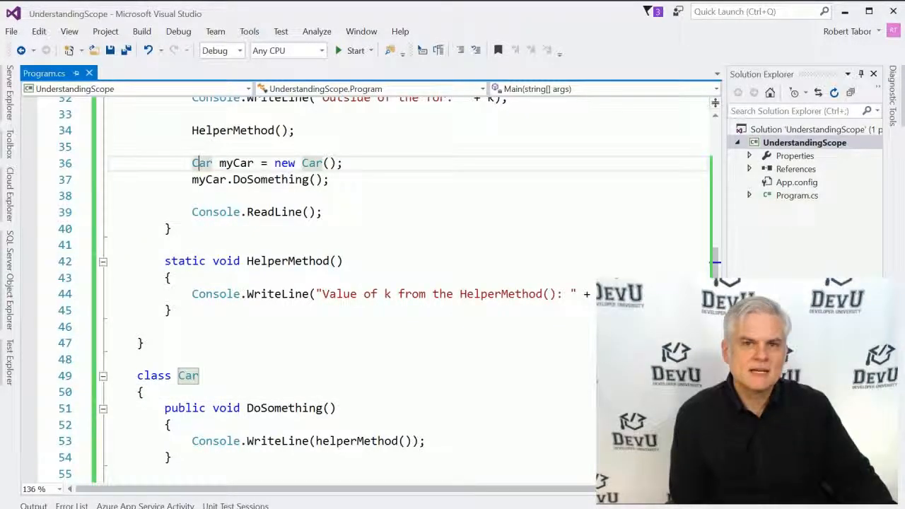
scroll(down, 3)
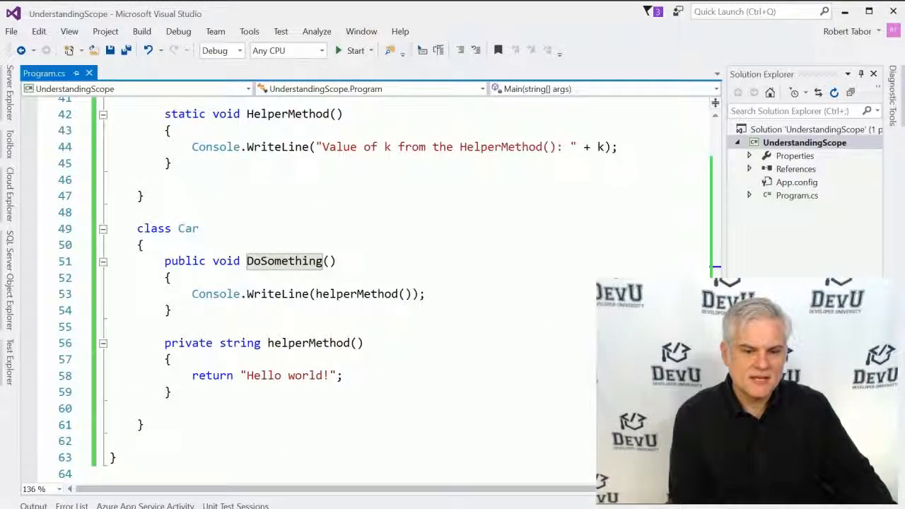
click(311, 343)
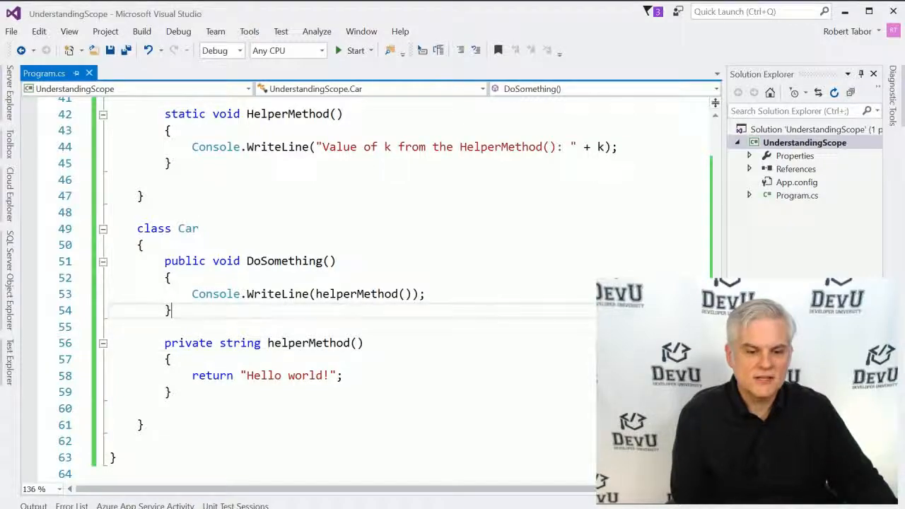
double_click(283, 260)
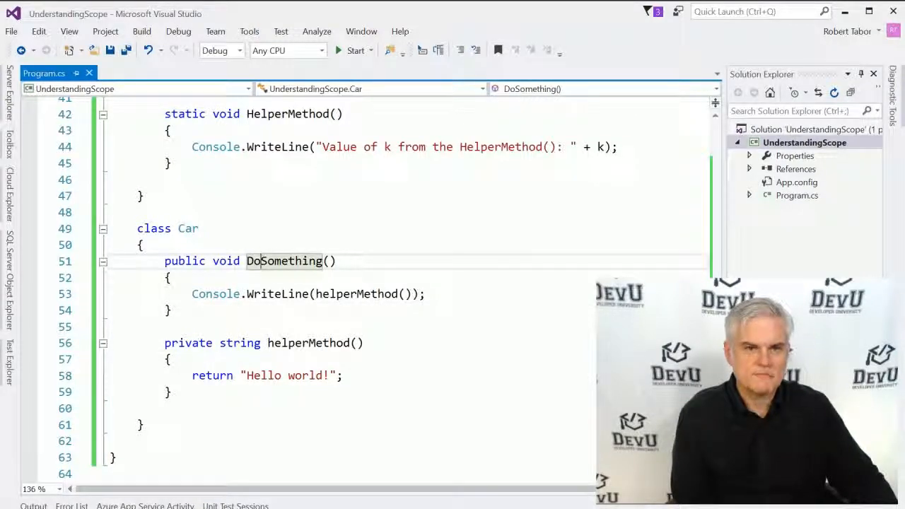